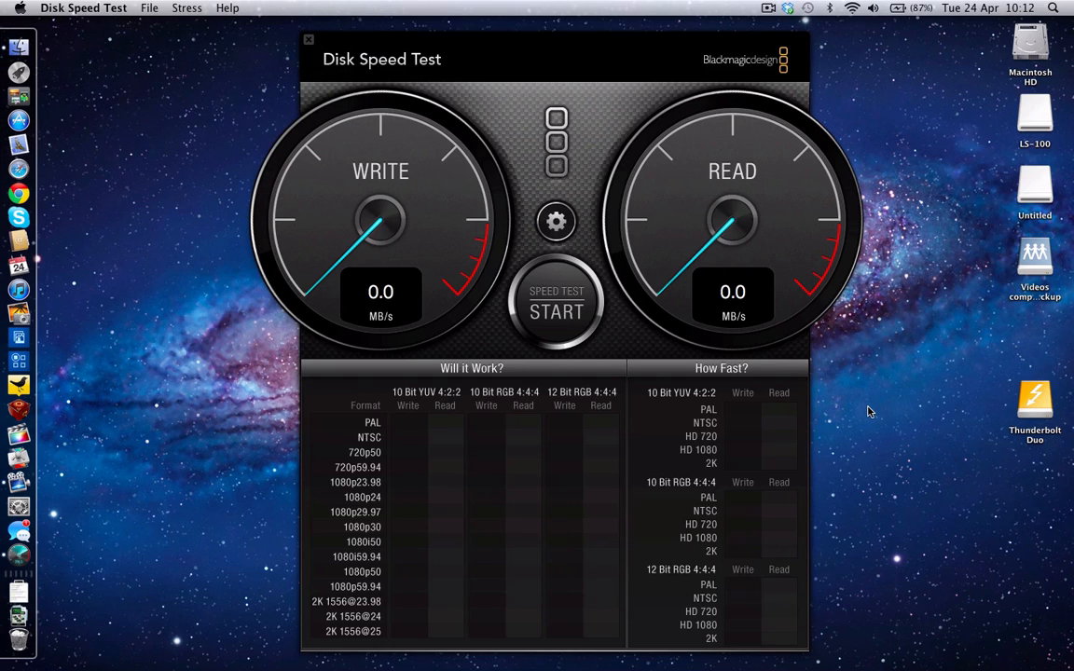
mouse_move(646, 397)
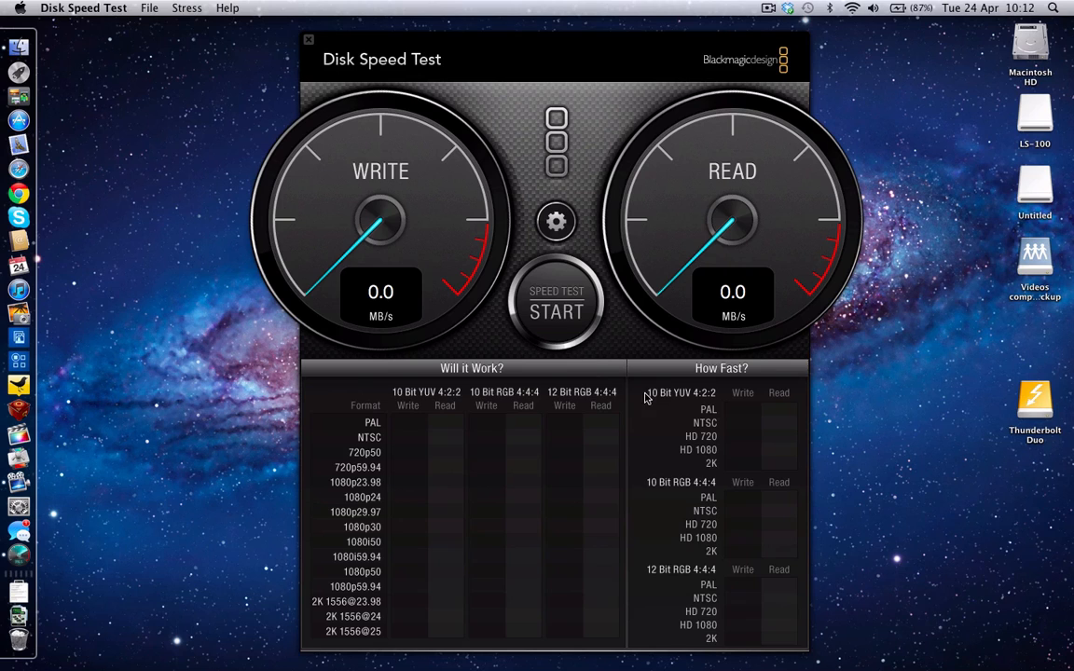
- Run the Speed Test benchmark to about 179 MB/s write and 201 MB/s read, filling both results tables
click(554, 303)
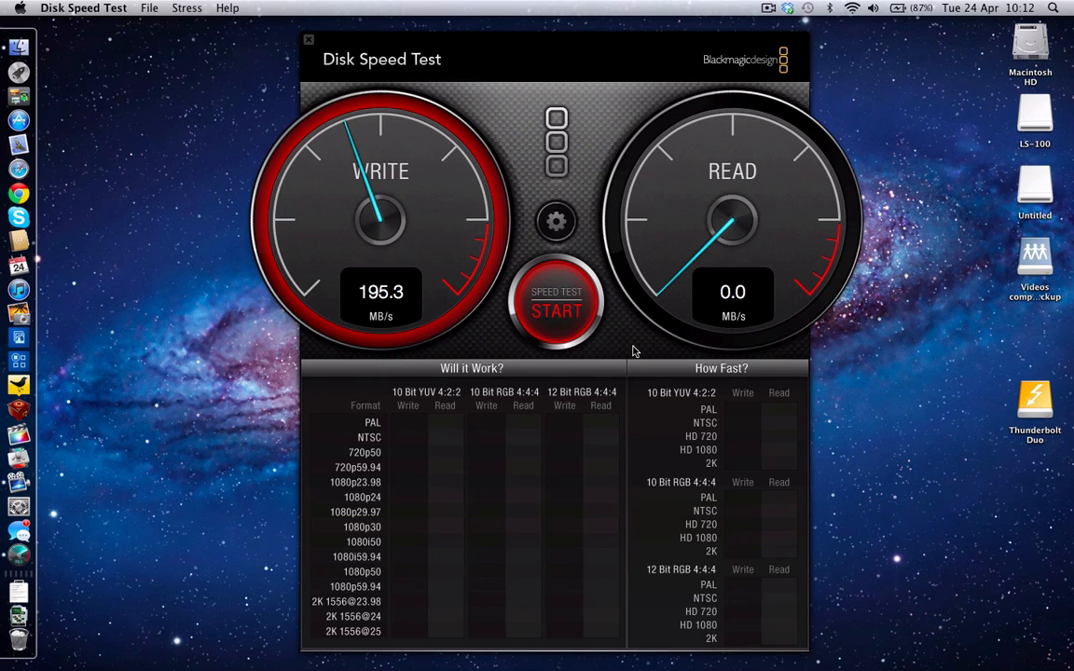
click(555, 305)
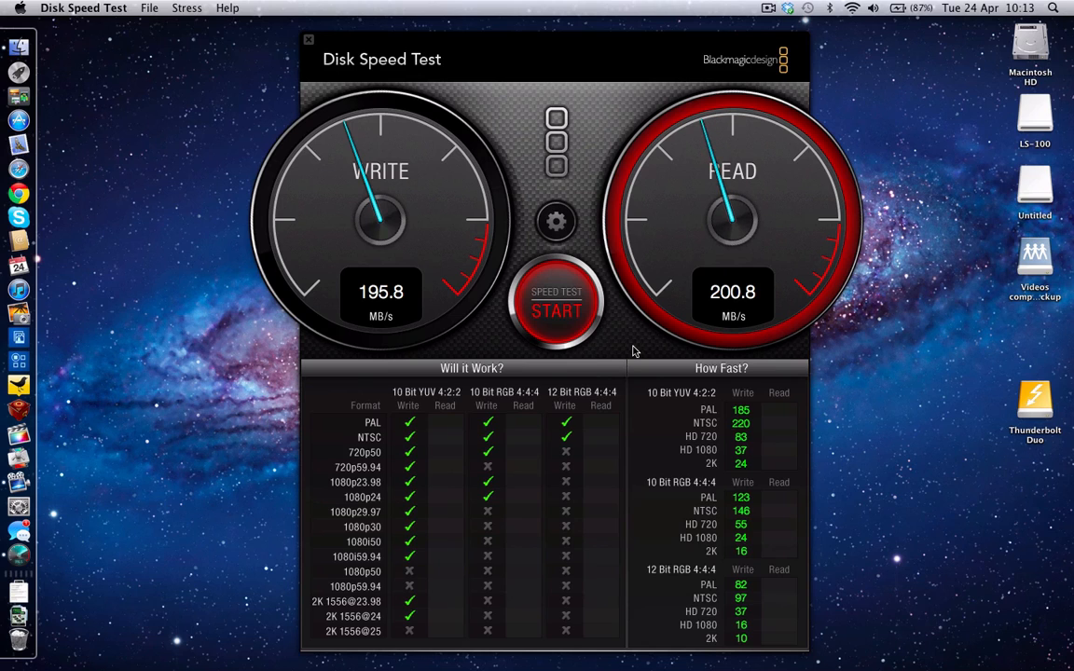
click(556, 302)
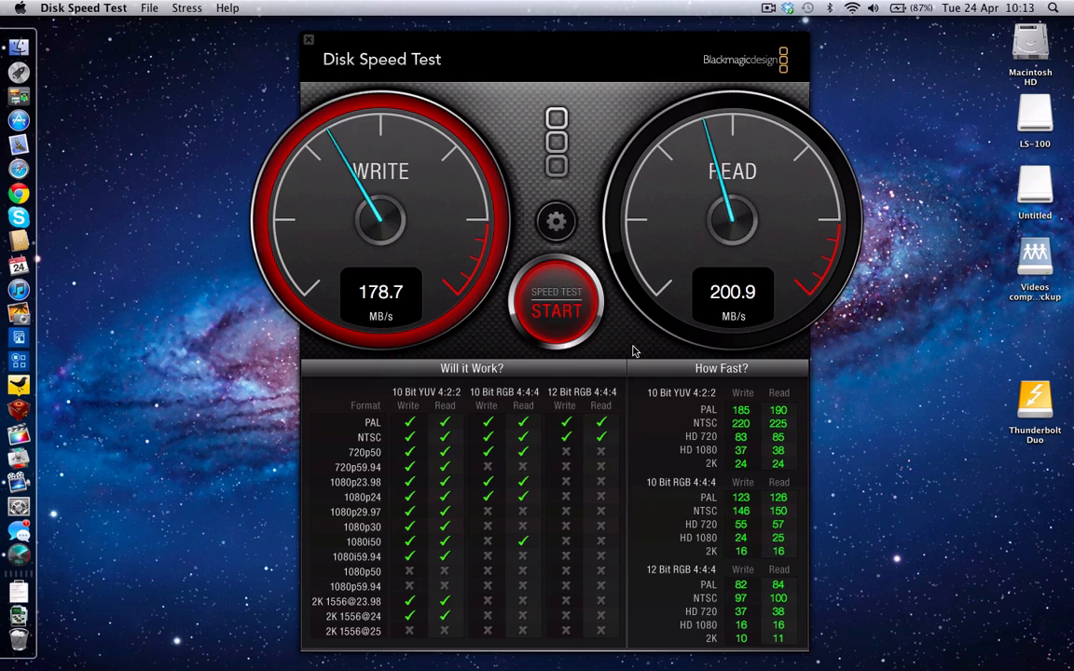